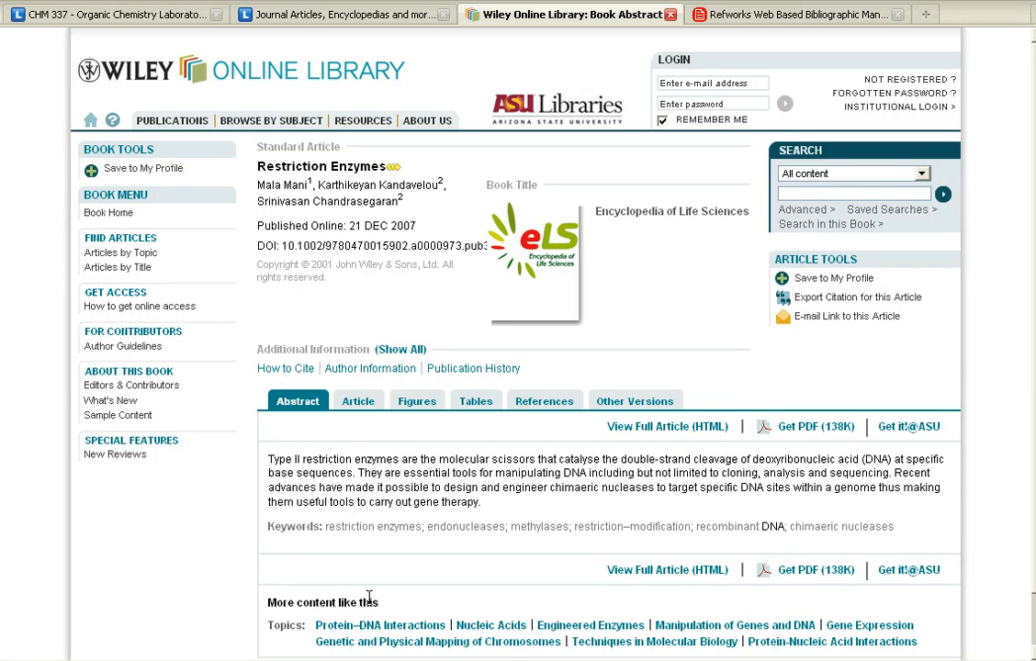
mouse_move(836, 303)
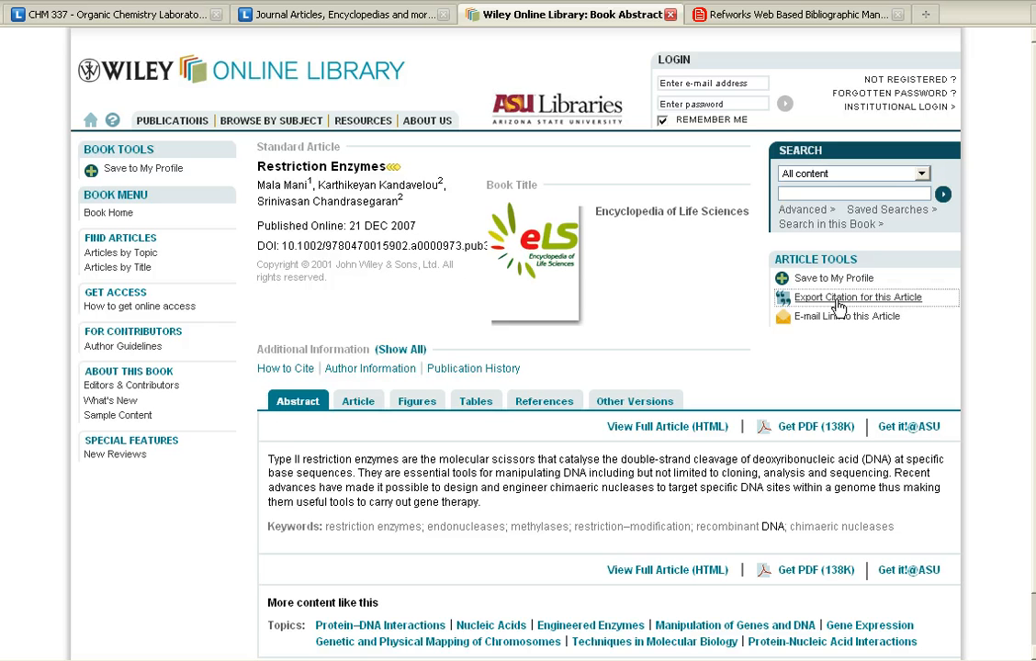
- Export the Restriction Enzymes citation in RefWorks format, reaching the RefWorks login, then return to the export form
left_click(856, 298)
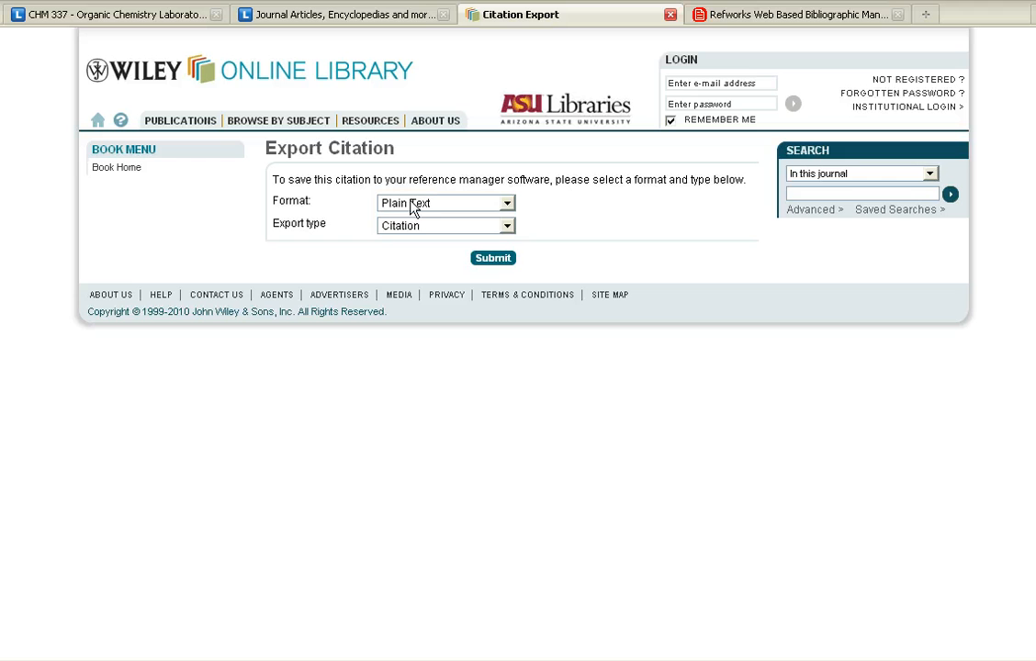
left_click(445, 202)
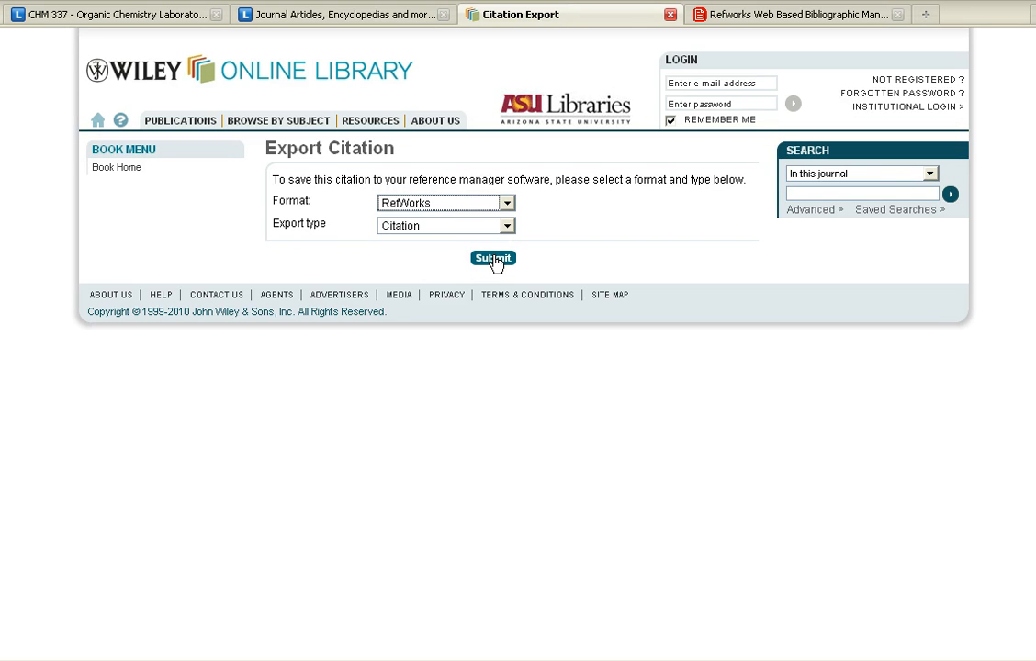
left_click(492, 257)
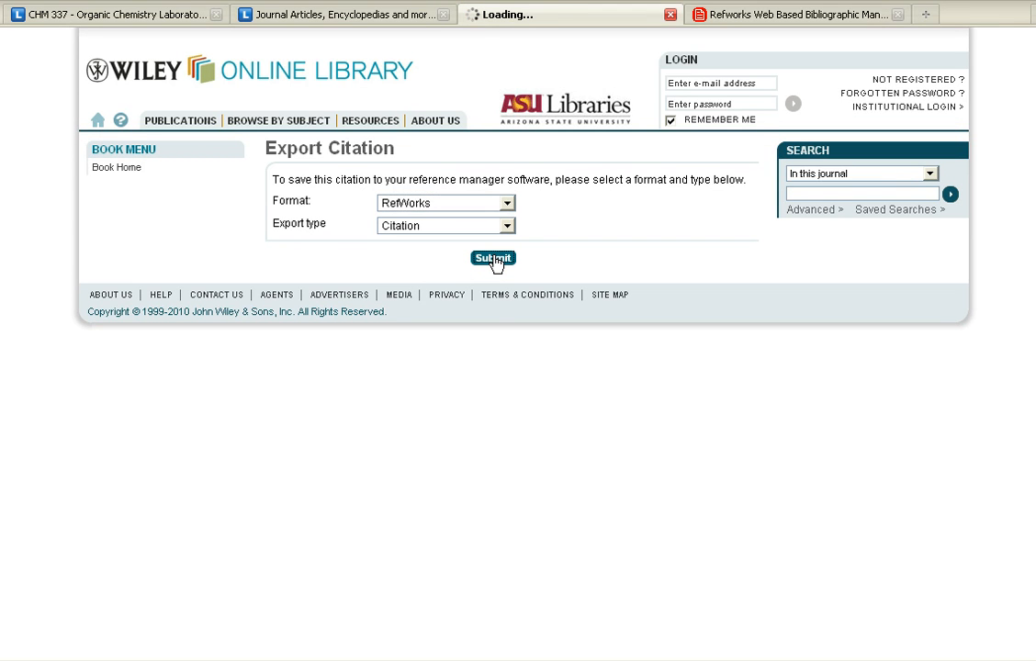
left_click(492, 257)
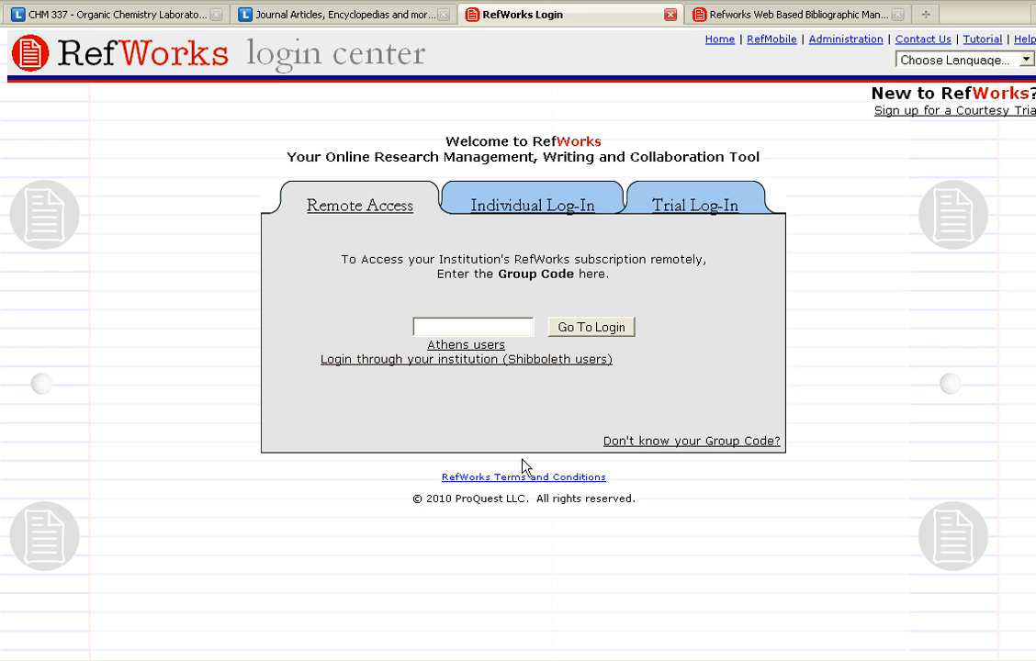
mouse_move(230, 406)
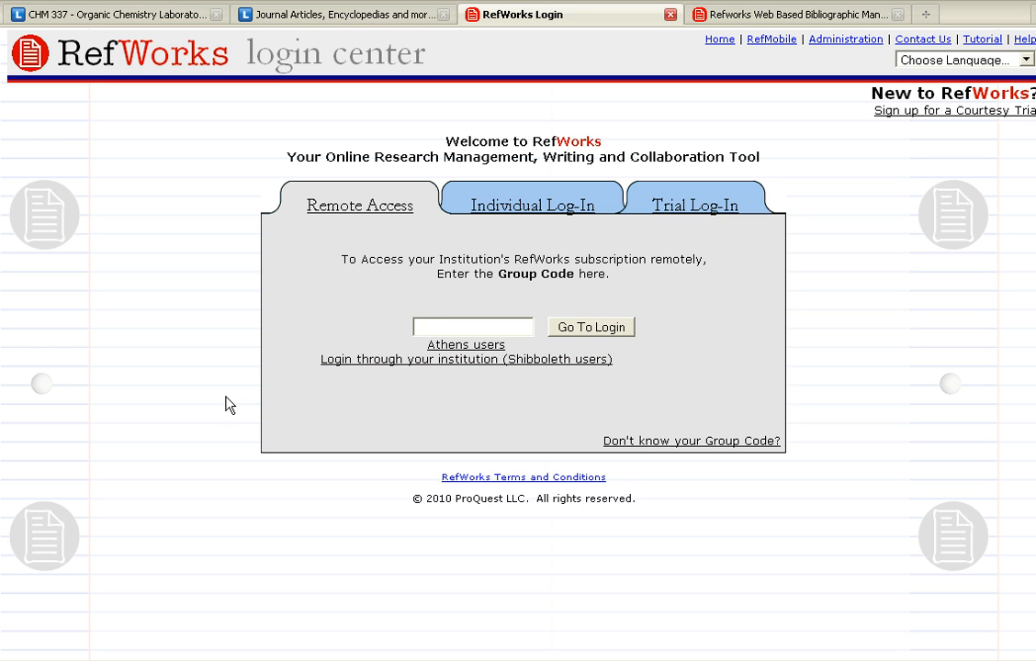
left_click(472, 327)
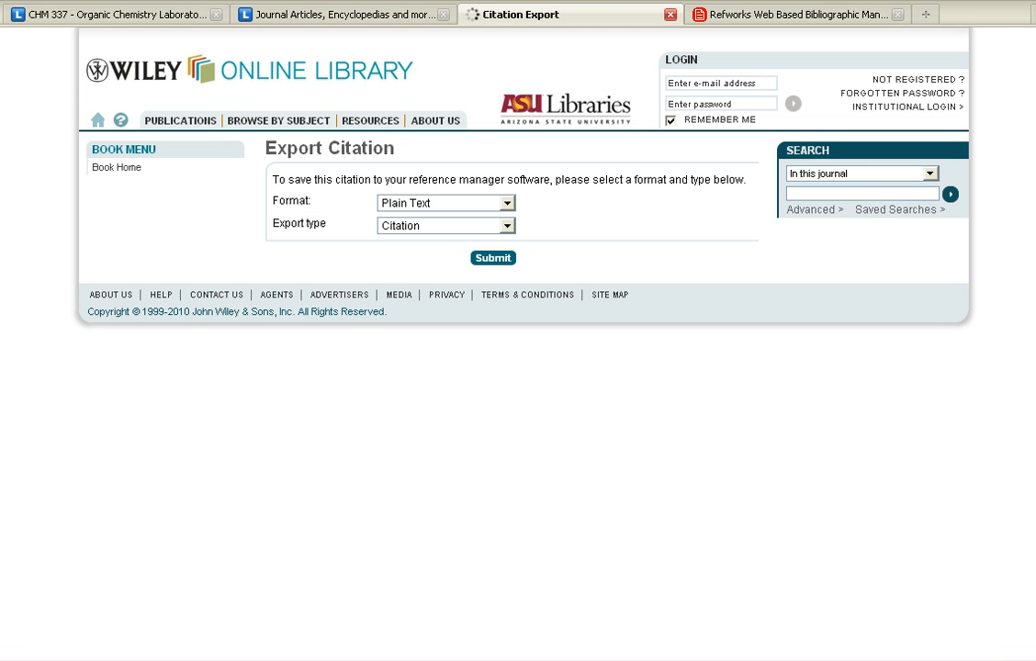
mouse_move(230, 243)
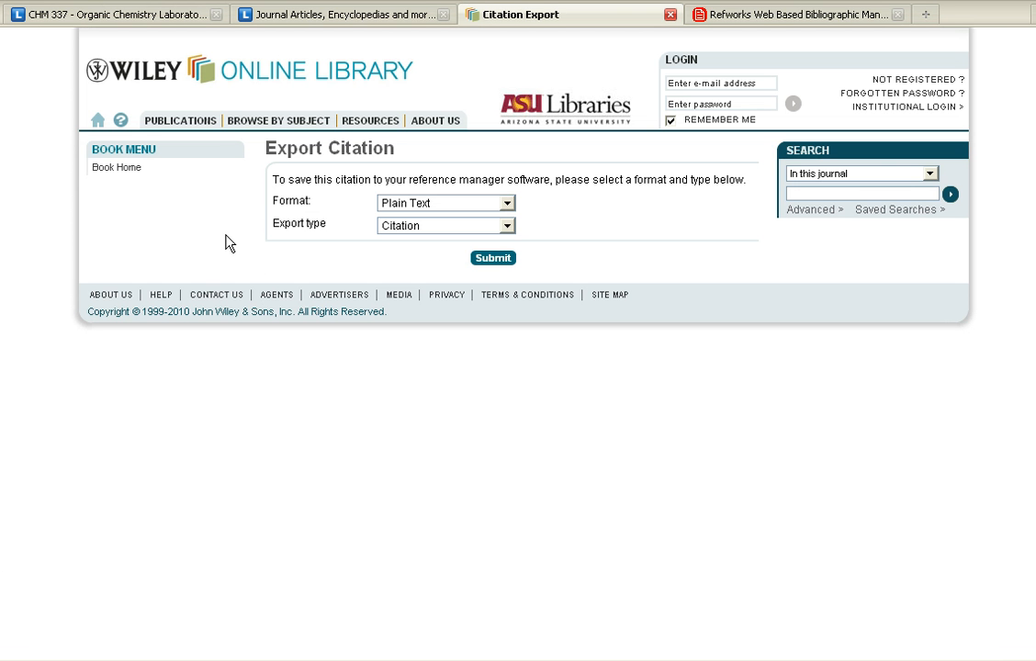
mouse_move(217, 294)
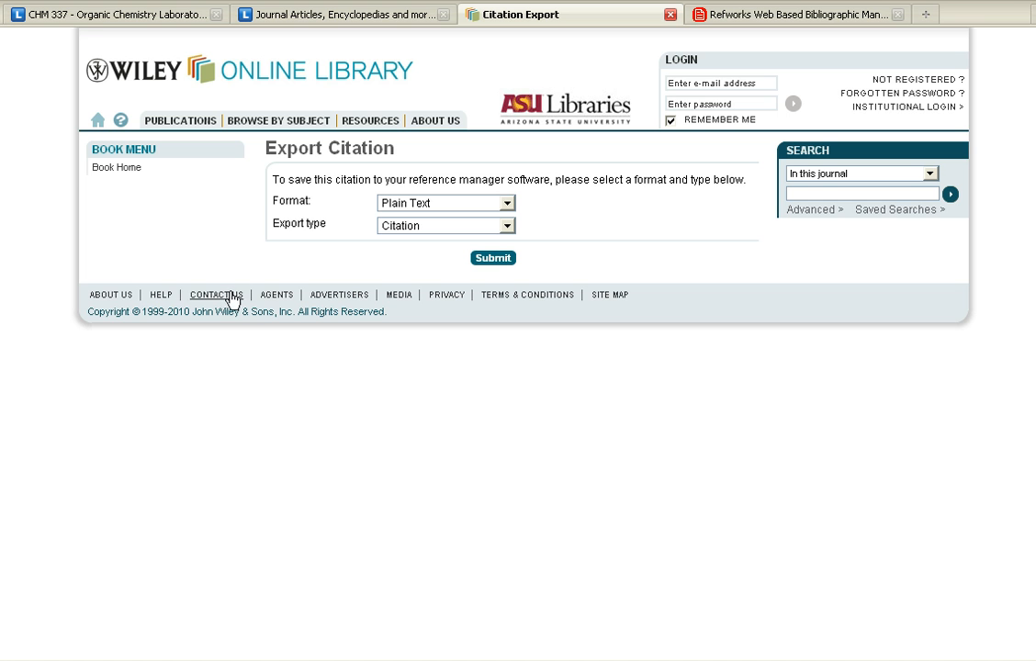
mouse_move(412, 204)
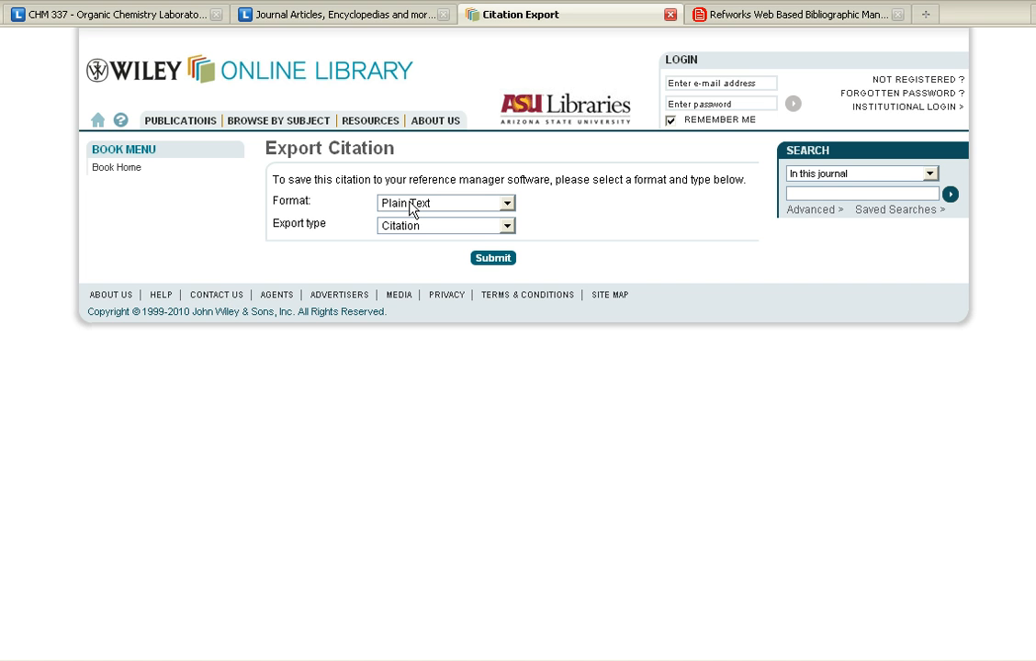
- Export the citation in Reference Manager format and save the downloaded RIS file to disk
left_click(445, 202)
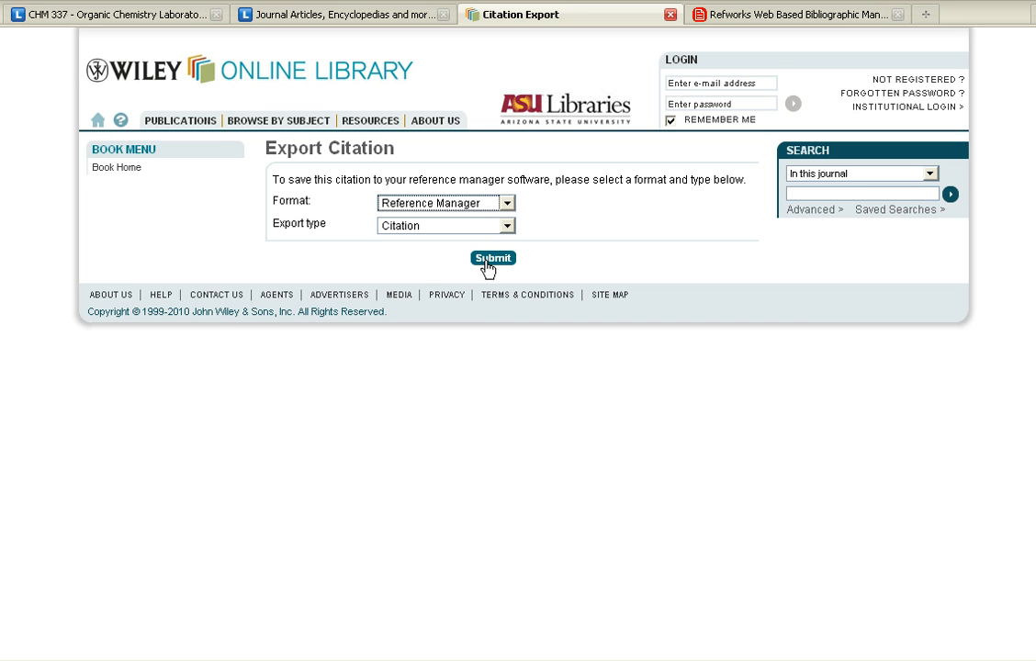
left_click(492, 258)
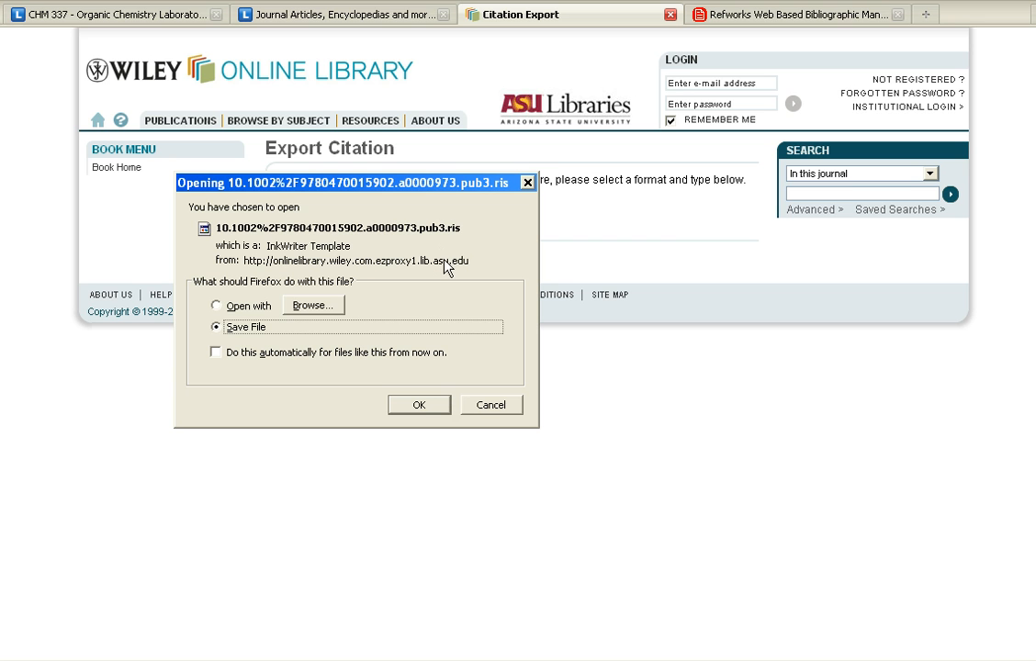
mouse_move(418, 404)
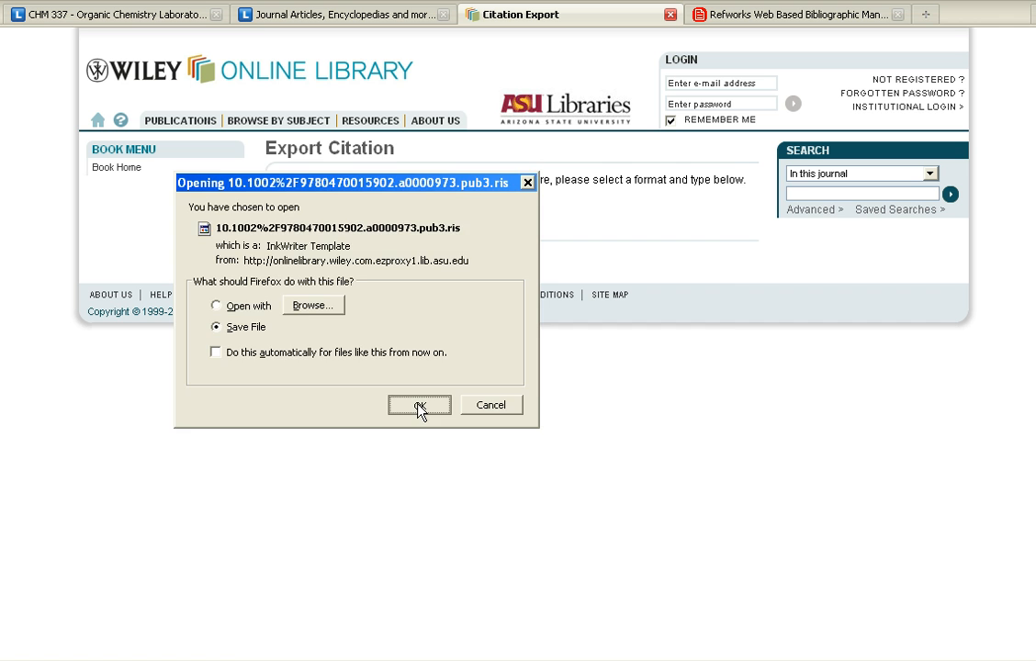
left_click(419, 406)
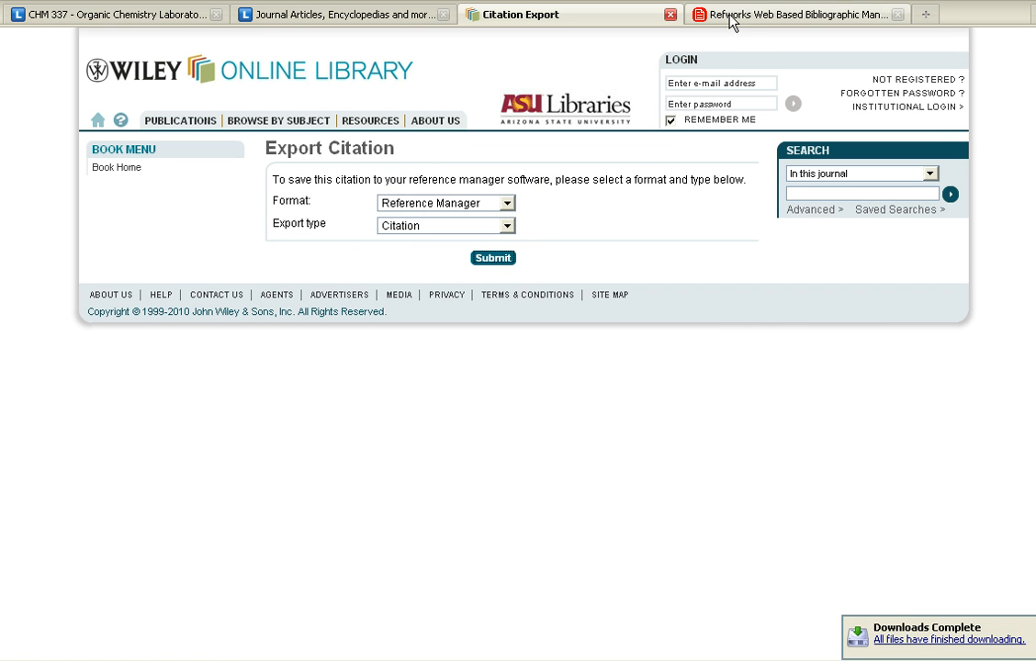
- Bring up RefWorks' Import References form from the References menu
left_click(793, 15)
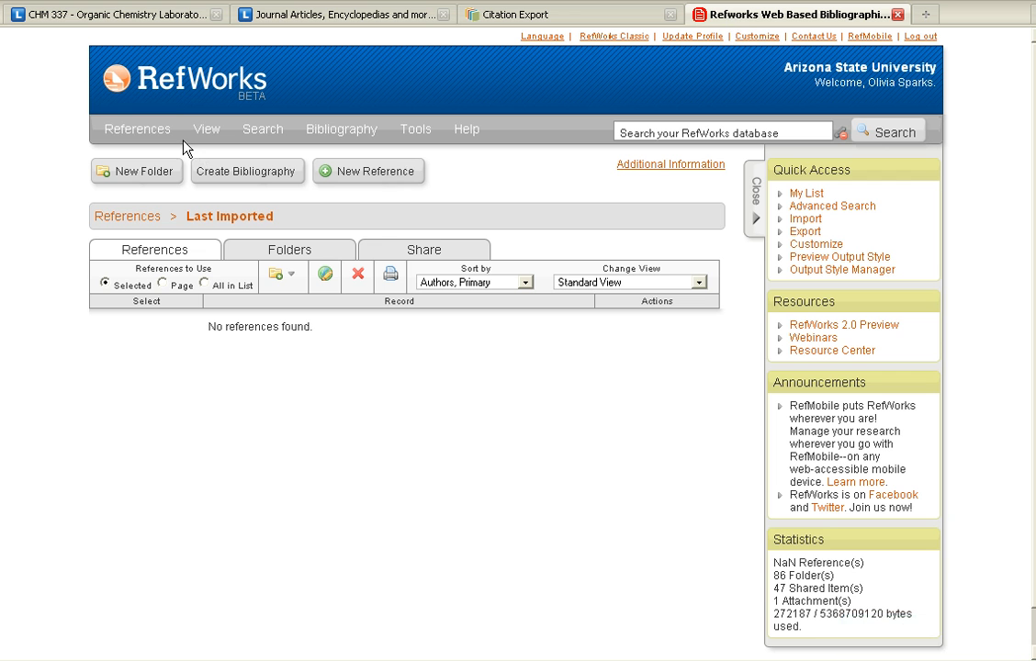
left_click(136, 129)
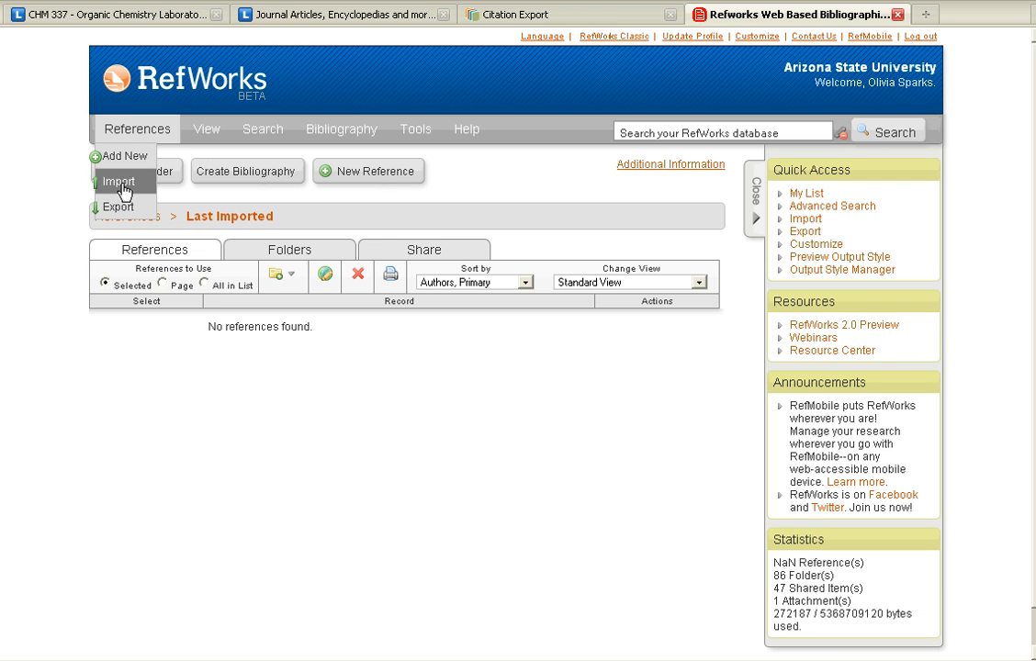
left_click(118, 181)
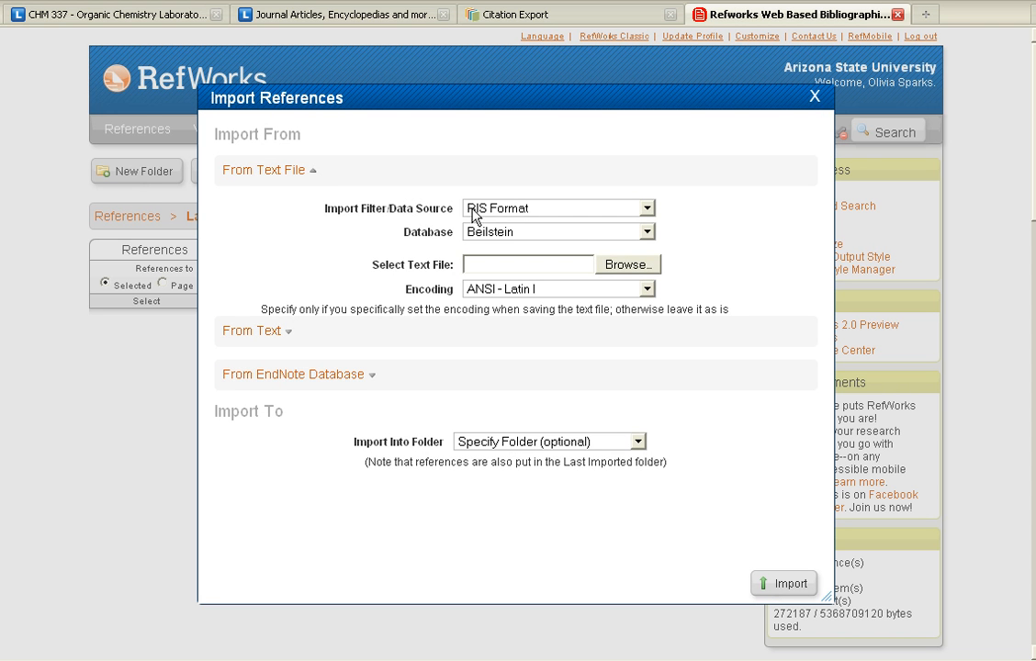
mouse_move(489, 224)
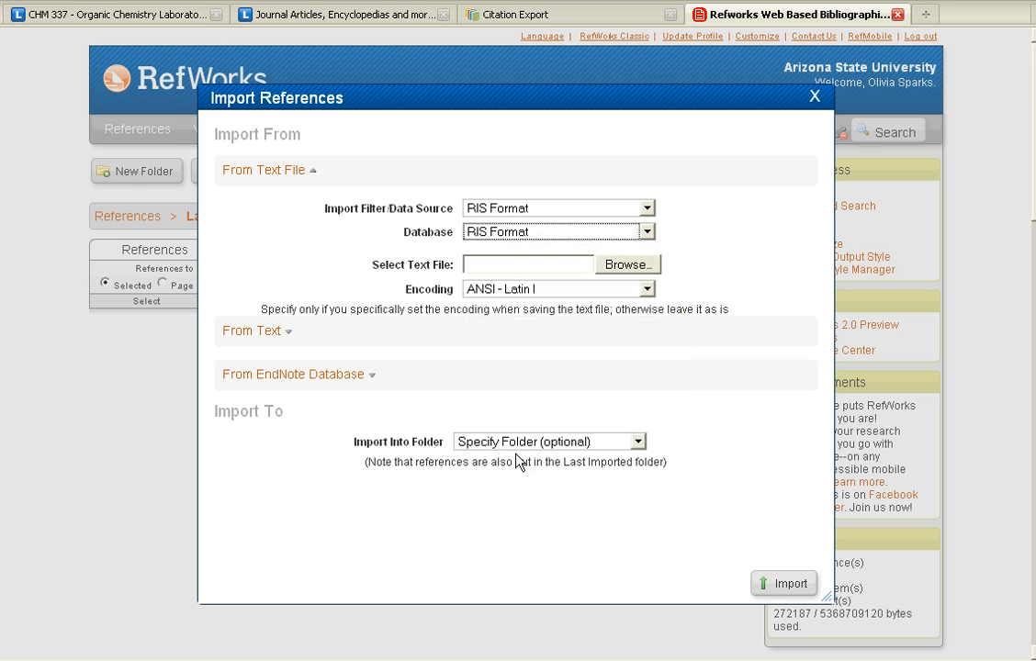
mouse_move(587, 265)
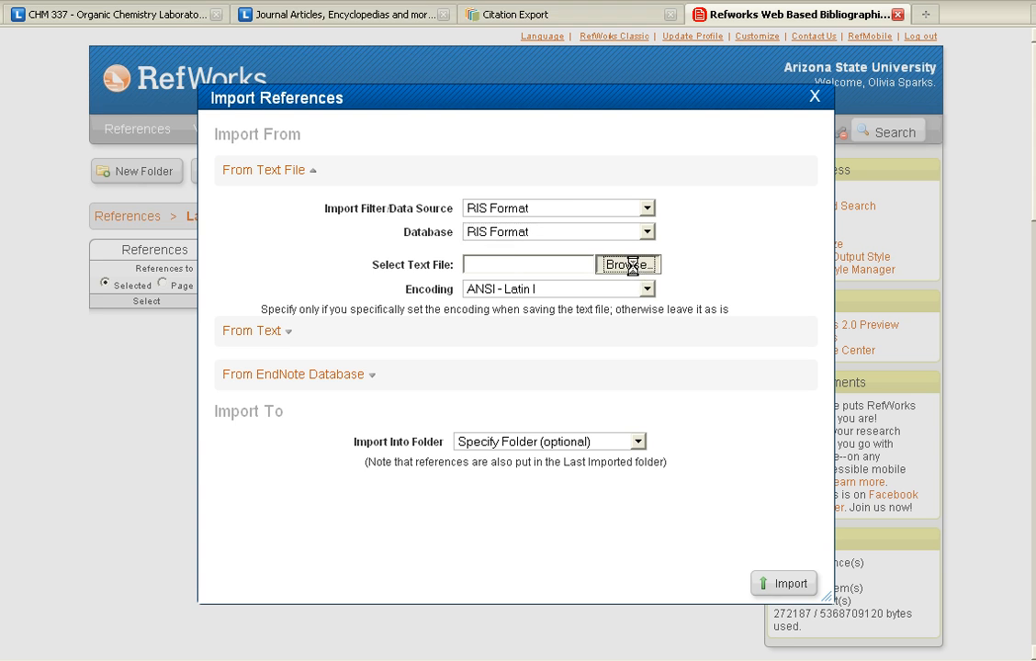
- Browse to and select the downloaded .pub3.ris citation file as the import text file
left_click(628, 265)
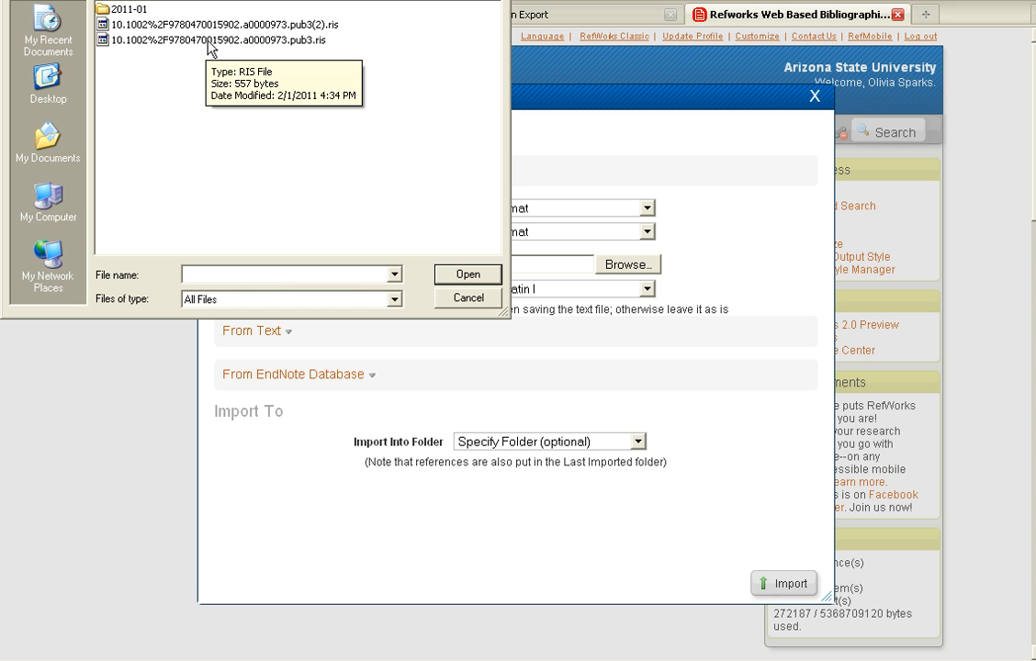
left_click(221, 40)
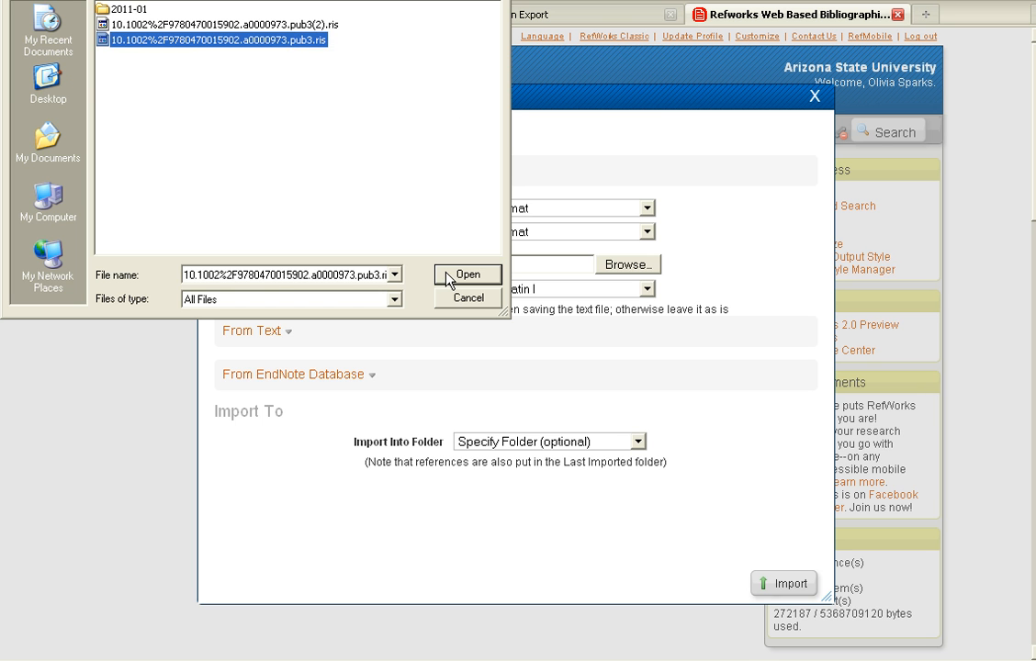
left_click(469, 276)
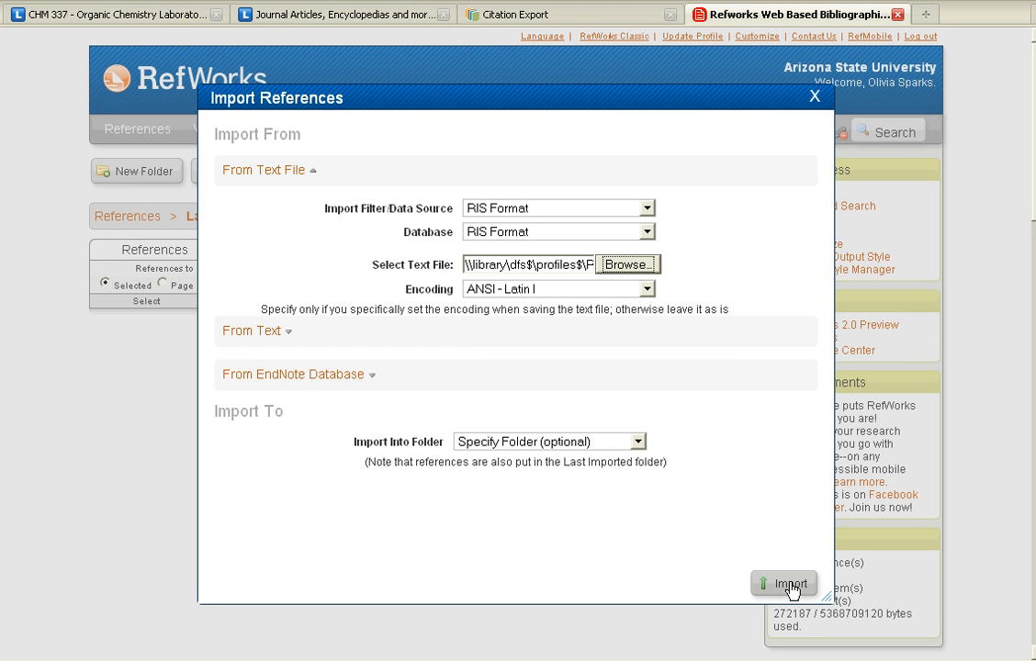
- Import the RIS file and view the Last Imported folder listing the Restriction Enzymes record
left_click(784, 584)
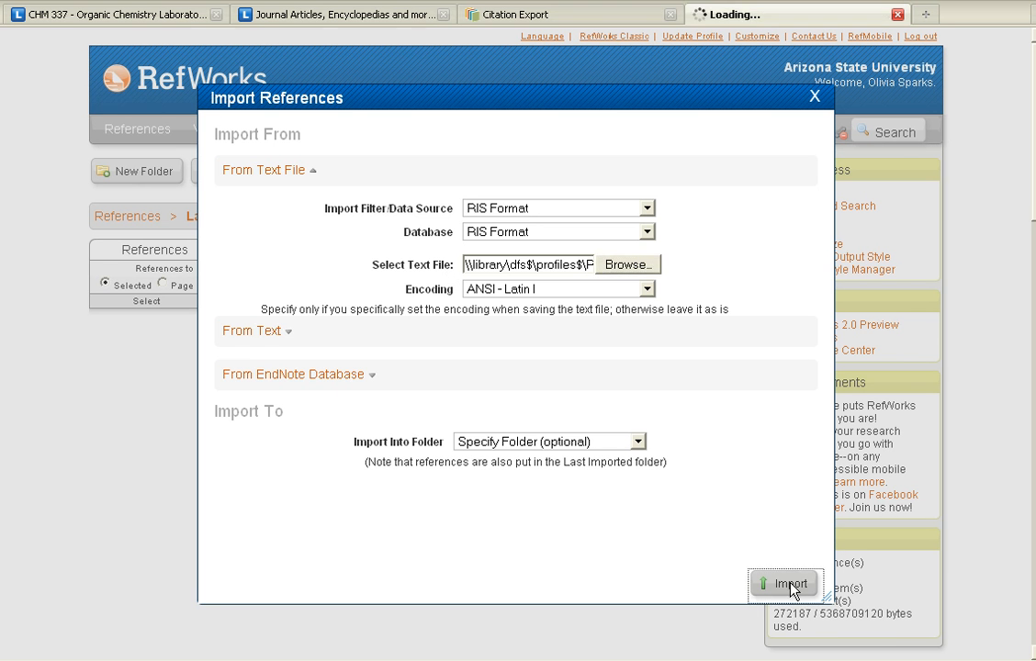
left_click(782, 584)
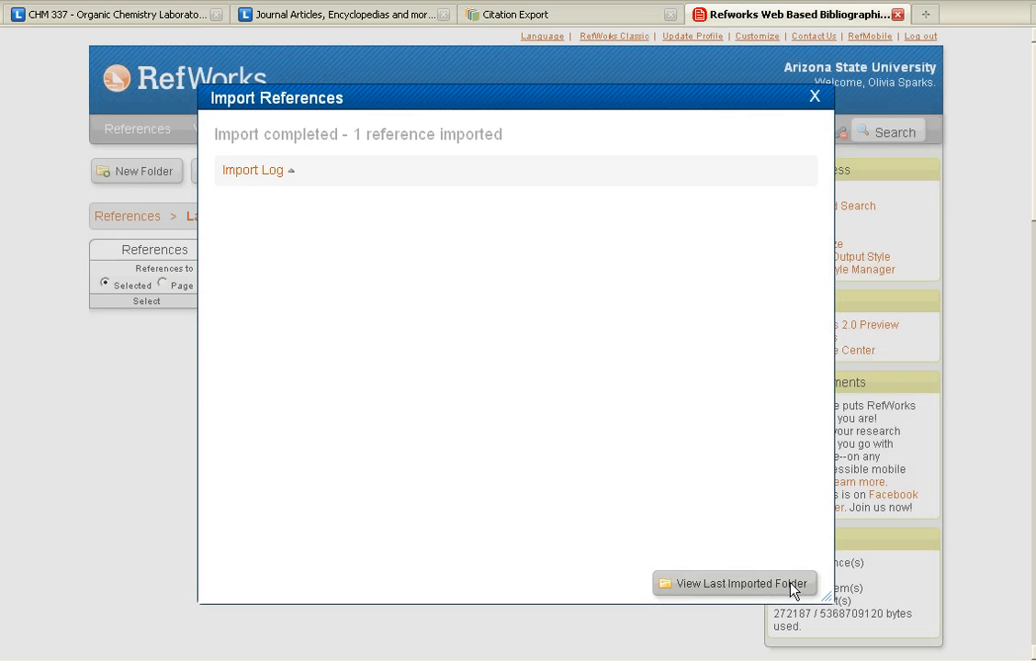
left_click(743, 584)
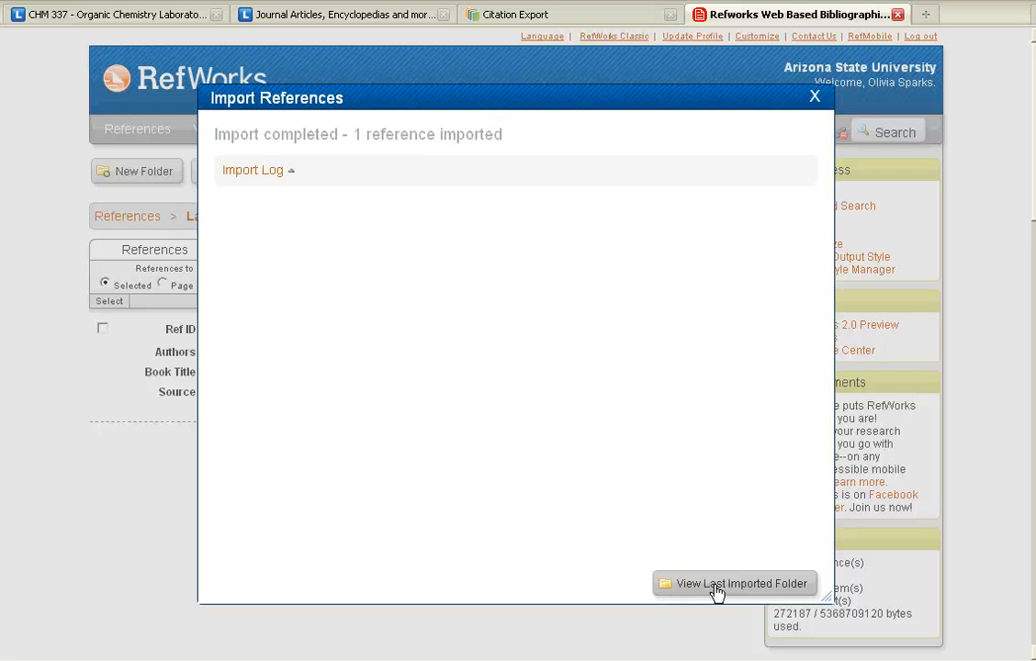
left_click(734, 584)
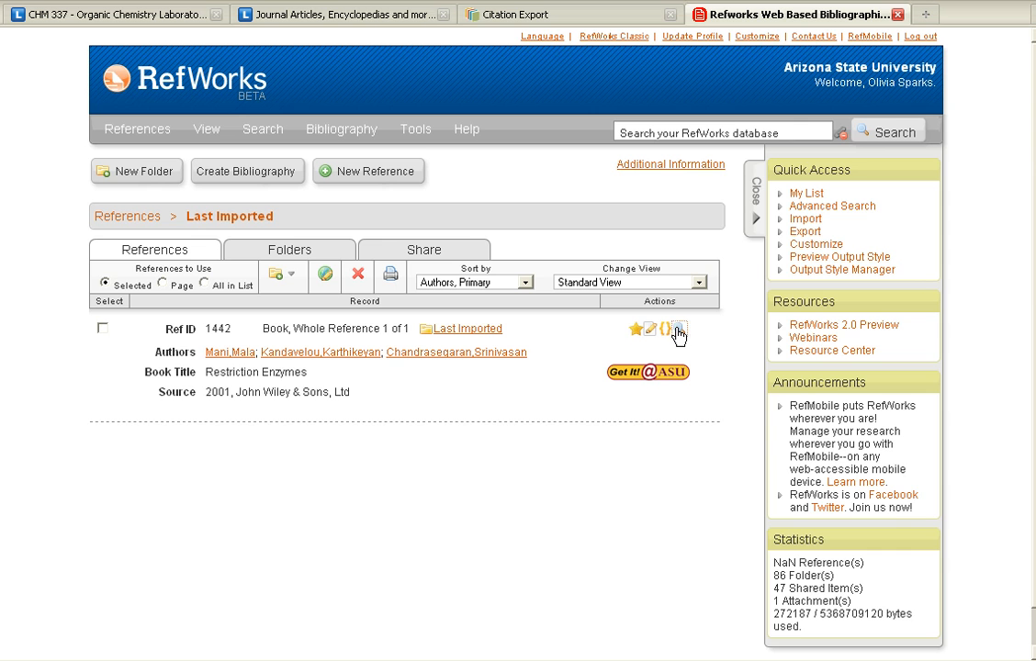
left_click(676, 331)
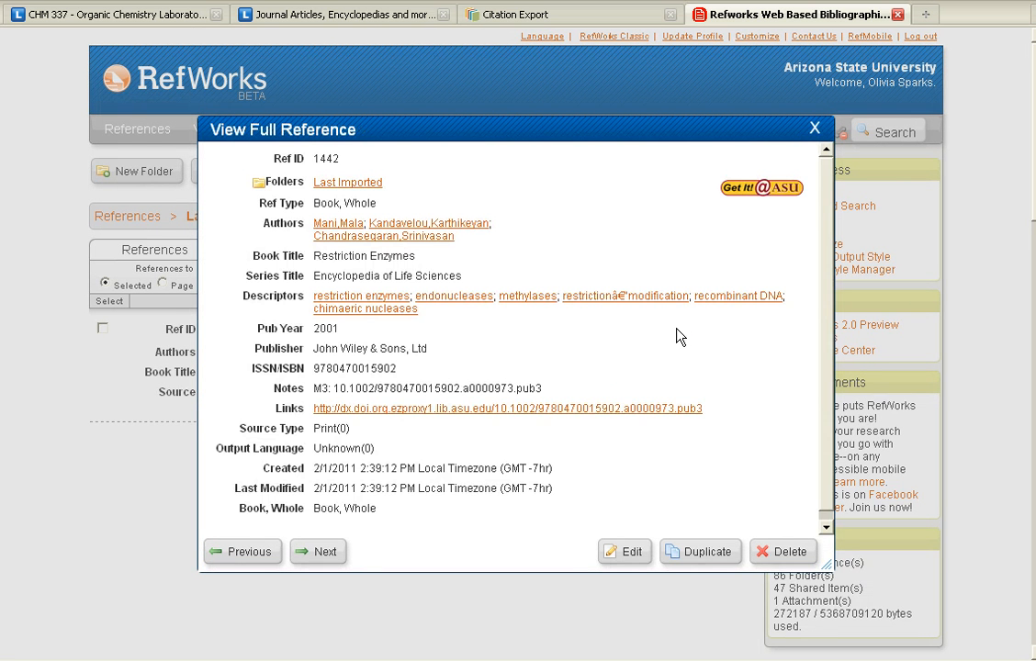
mouse_move(547, 261)
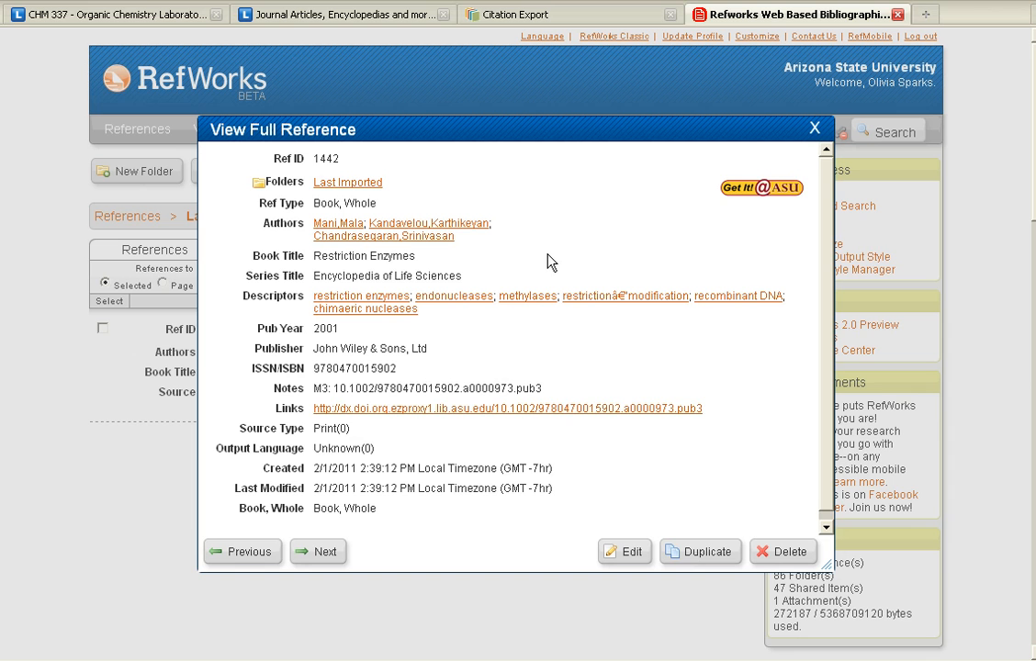
mouse_move(738, 511)
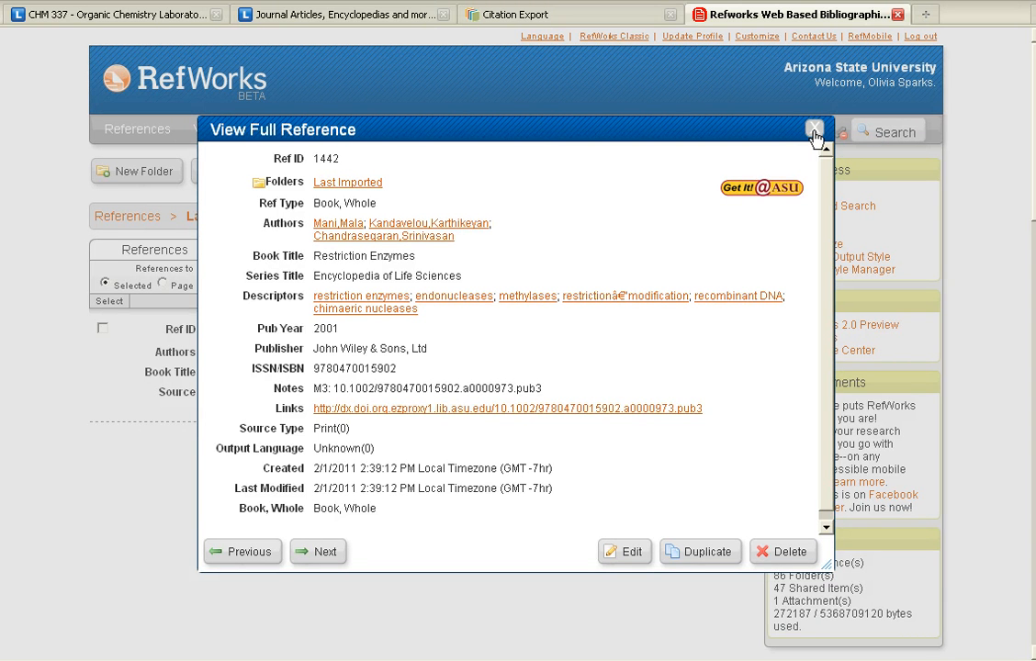
left_click(812, 125)
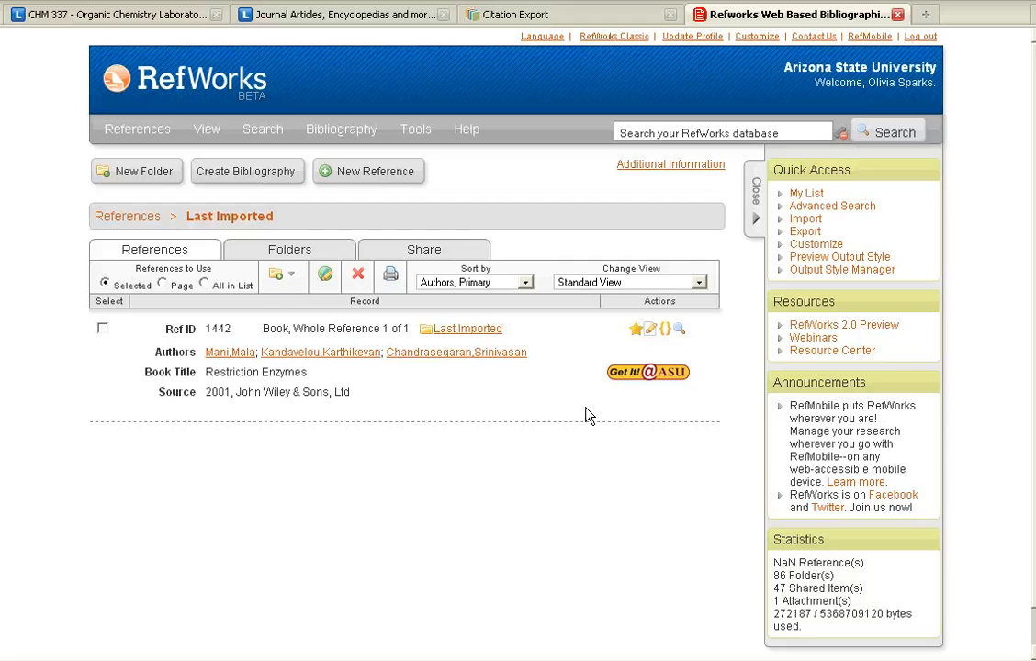